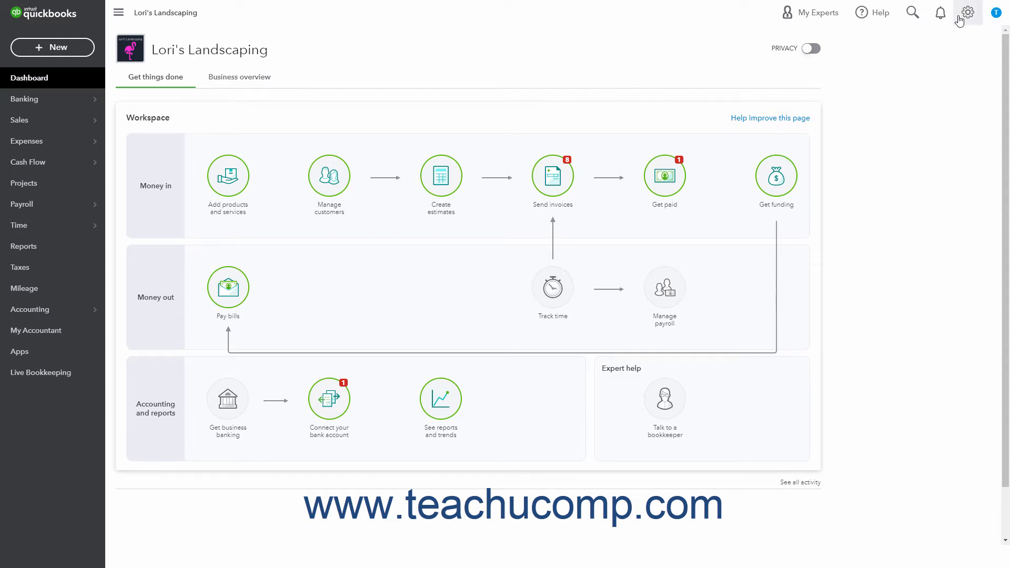
- Reach Account and settings from the gear menu's Your Company section
click(967, 12)
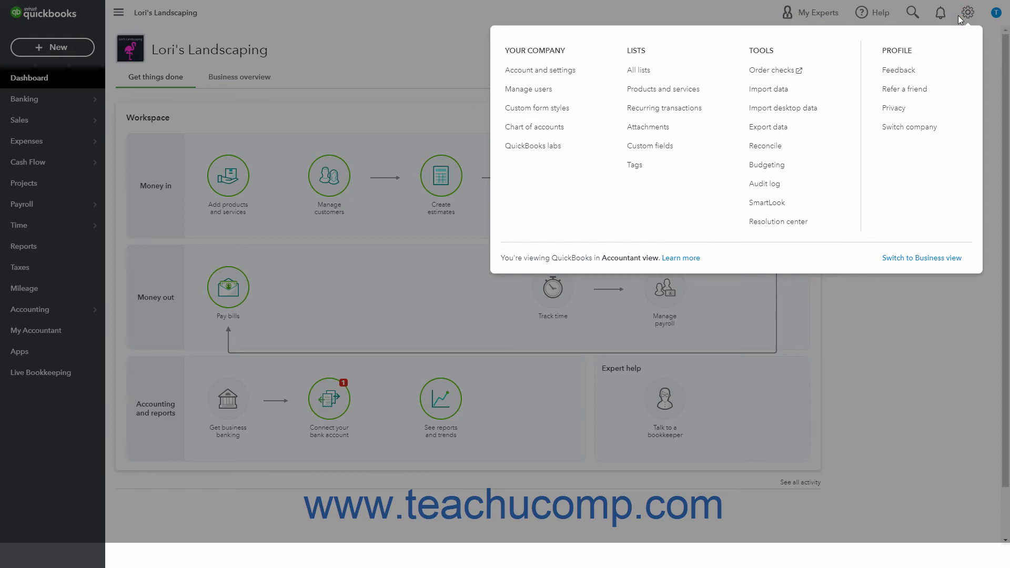
mouse_move(540, 70)
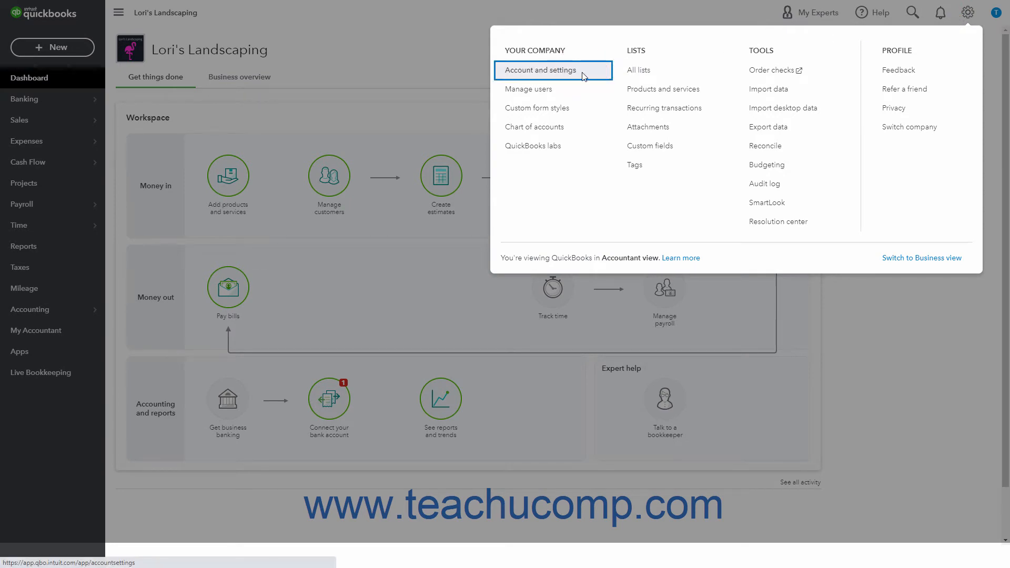
click(553, 70)
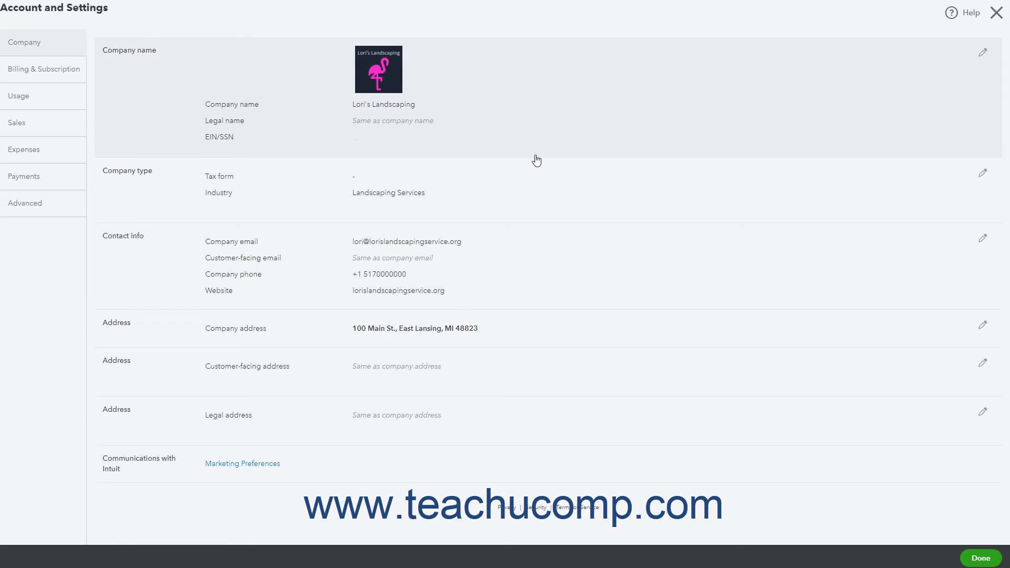
- In Advanced Categories, enable Track classes, warning off, one class per entire transaction, and save
click(24, 203)
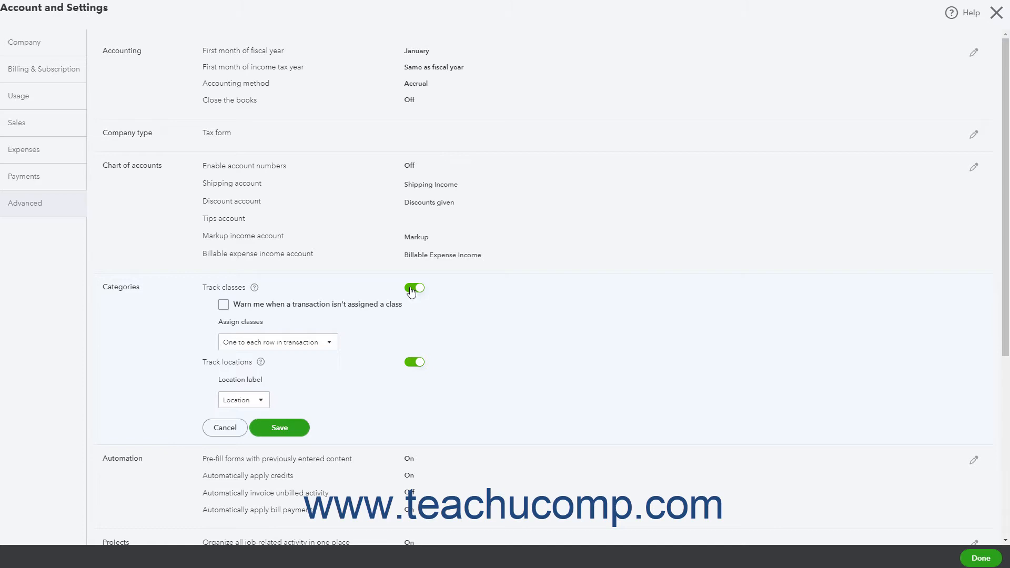
mouse_move(319, 297)
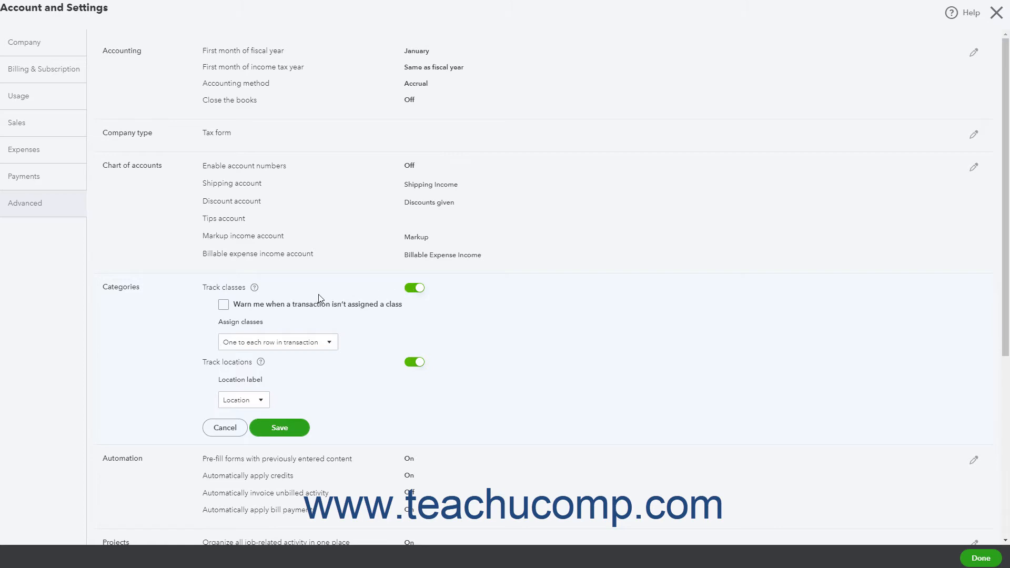
click(223, 305)
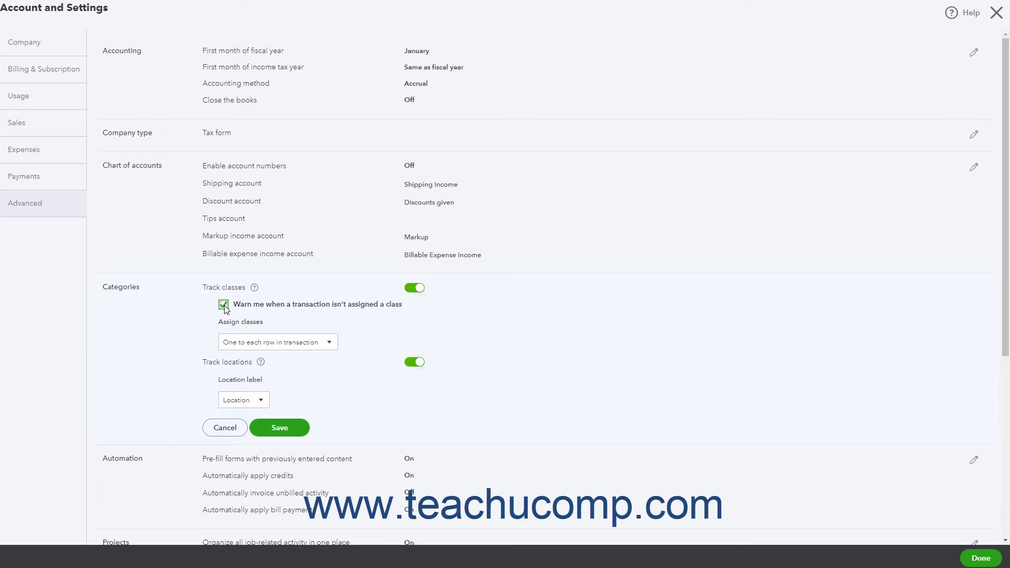
click(223, 304)
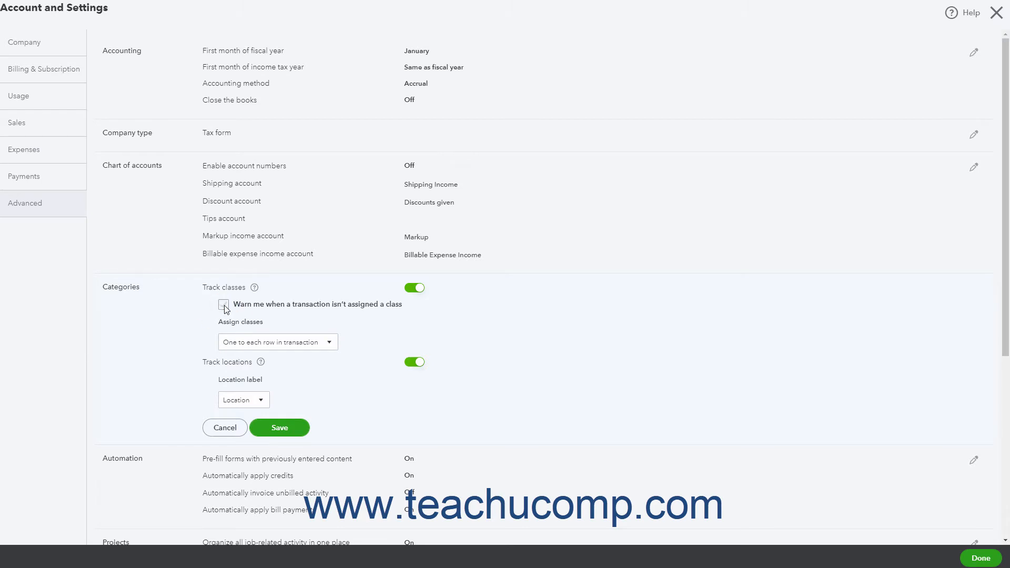
click(223, 304)
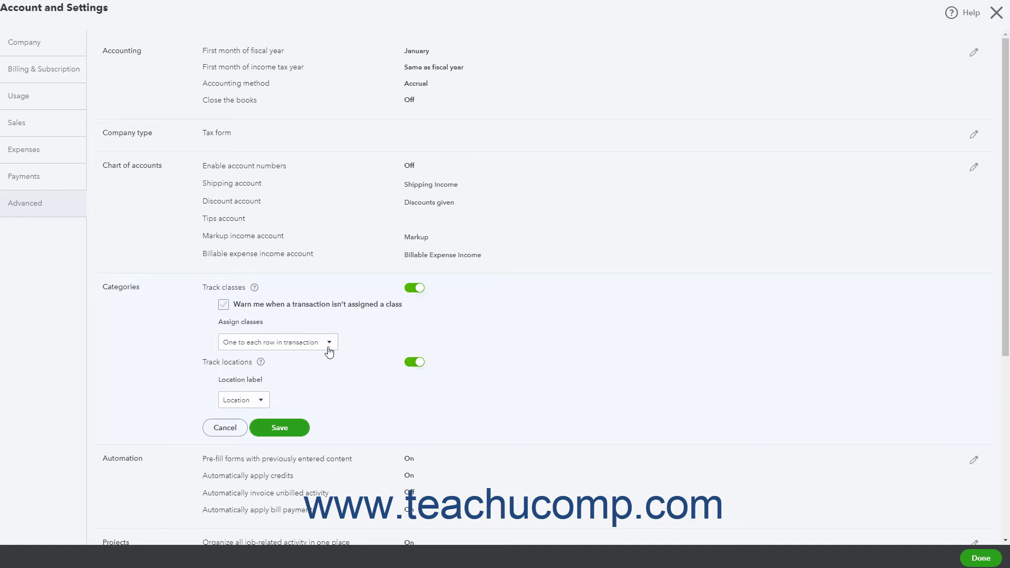
click(277, 341)
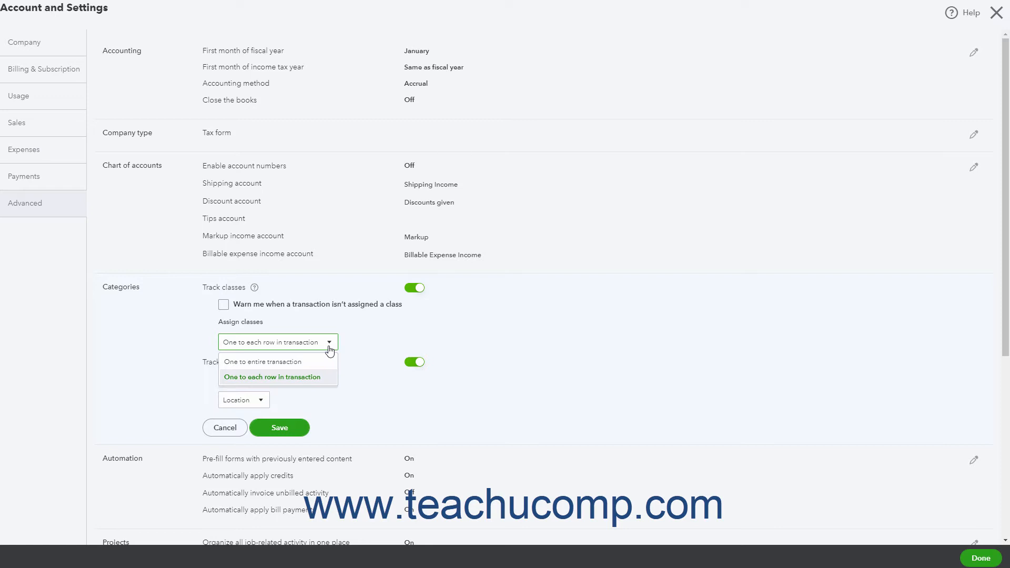
mouse_move(263, 360)
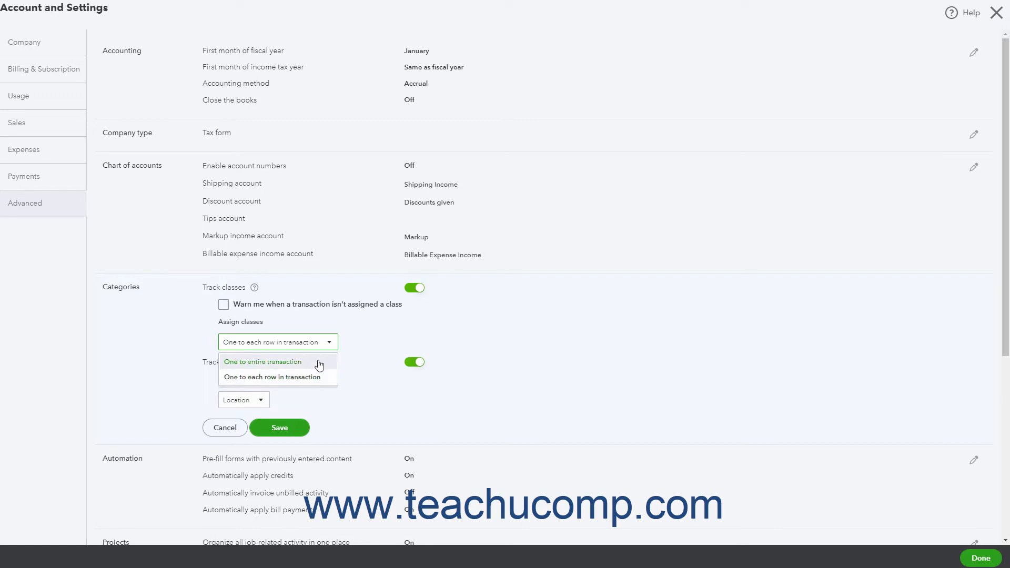
click(263, 361)
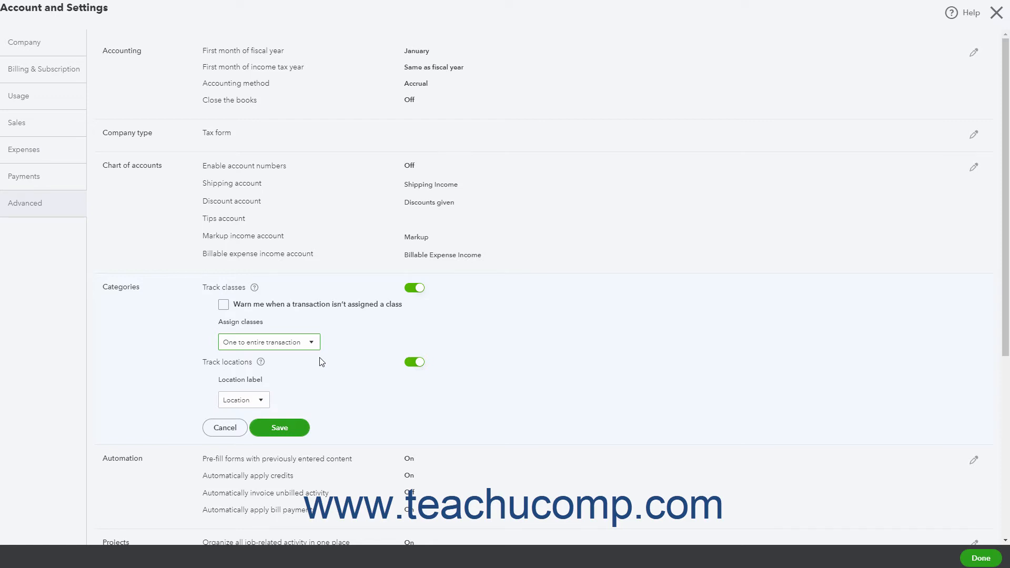
mouse_move(301, 371)
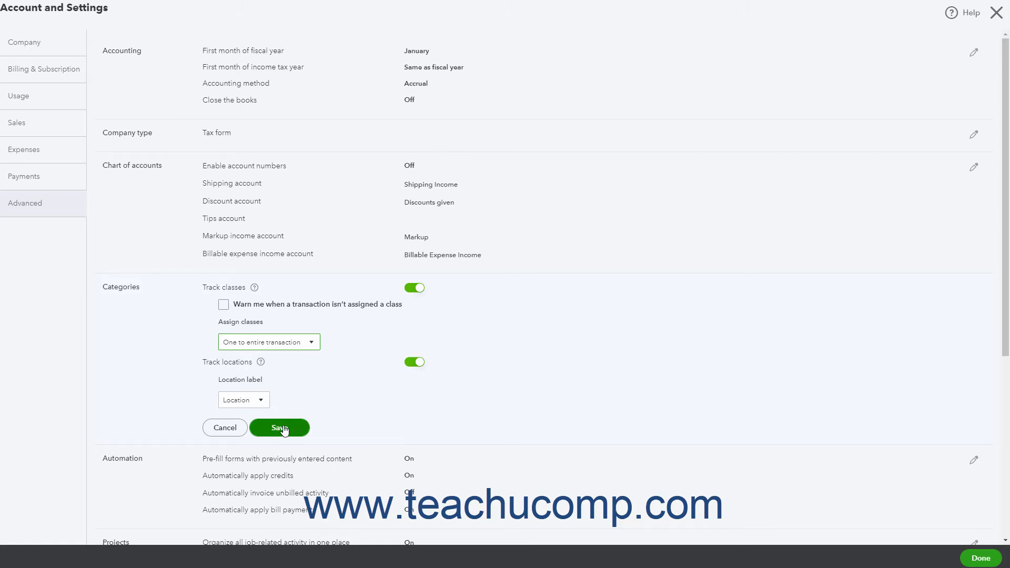
click(279, 429)
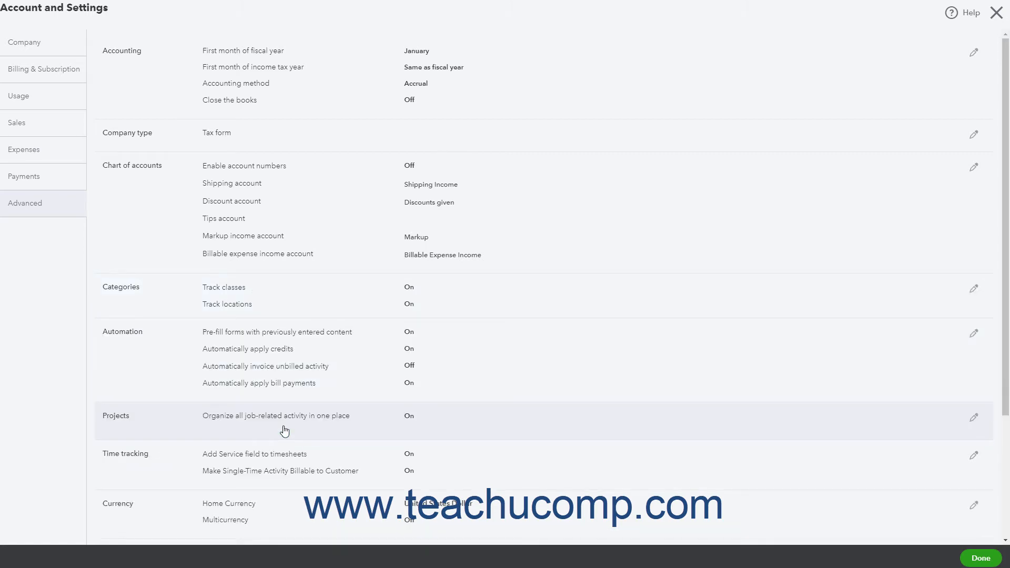
mouse_move(649, 432)
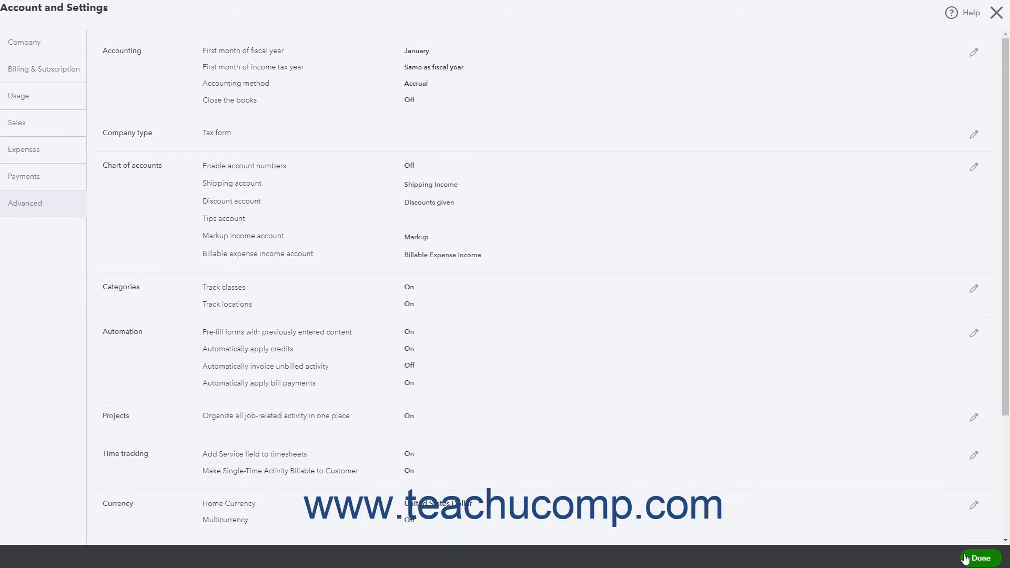
- Leave settings and reach the empty Classes list via All lists
click(978, 558)
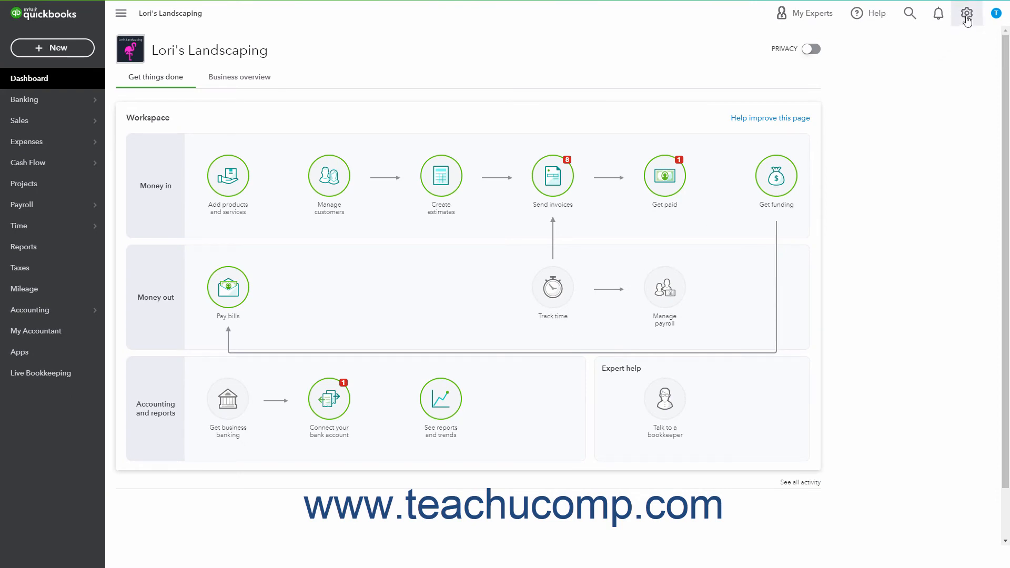
click(965, 13)
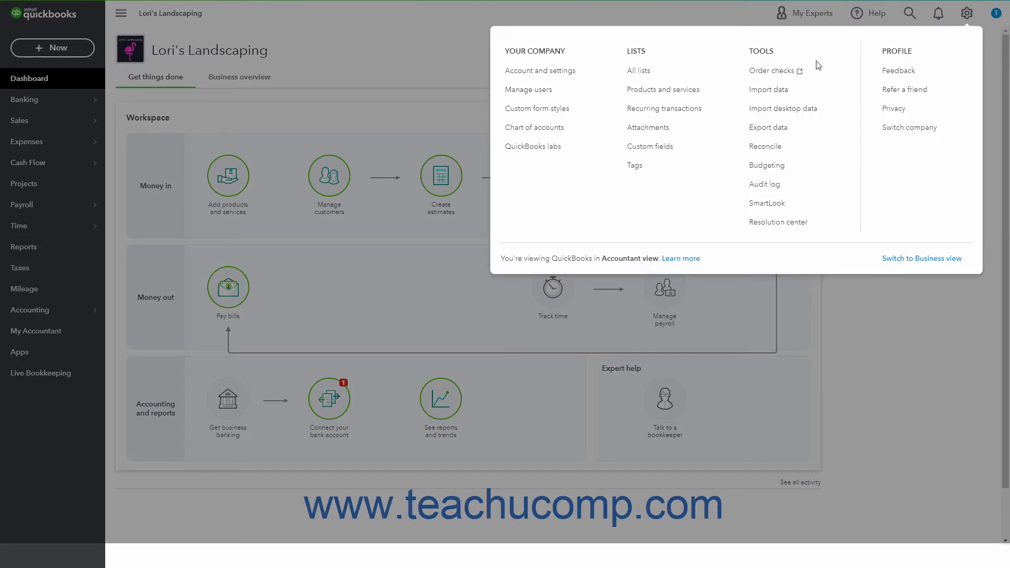
mouse_move(652, 70)
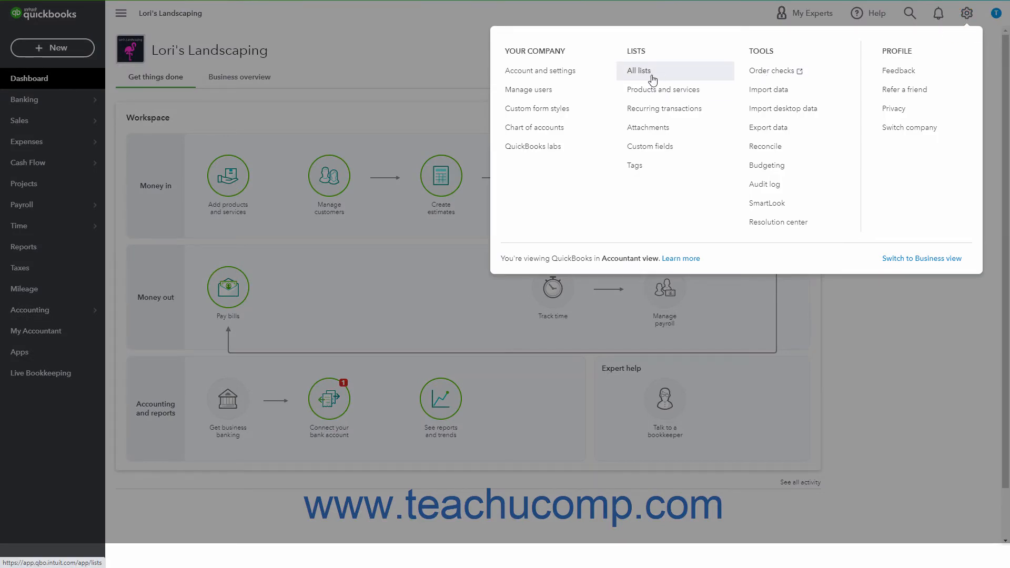
click(639, 71)
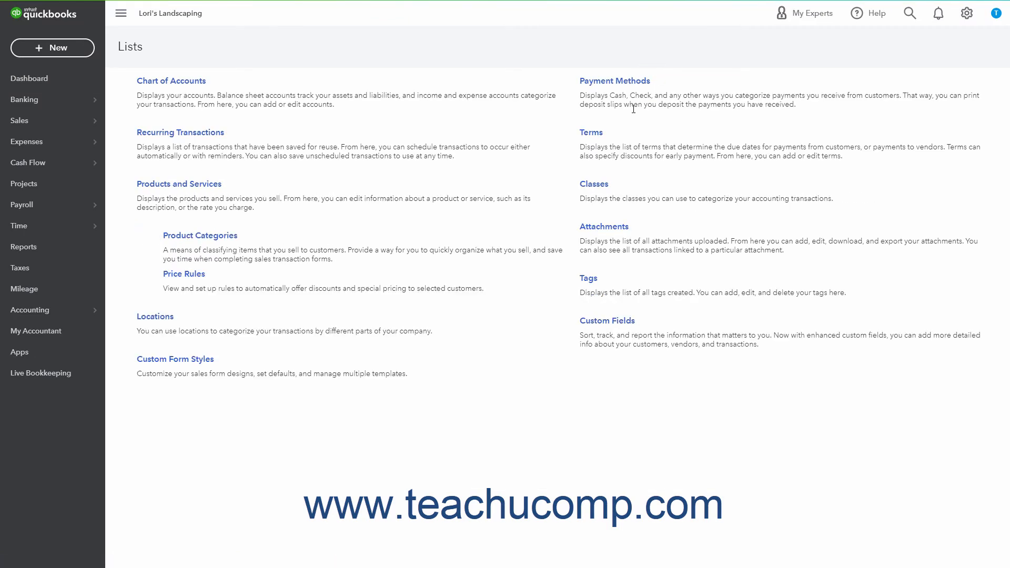
mouse_move(594, 184)
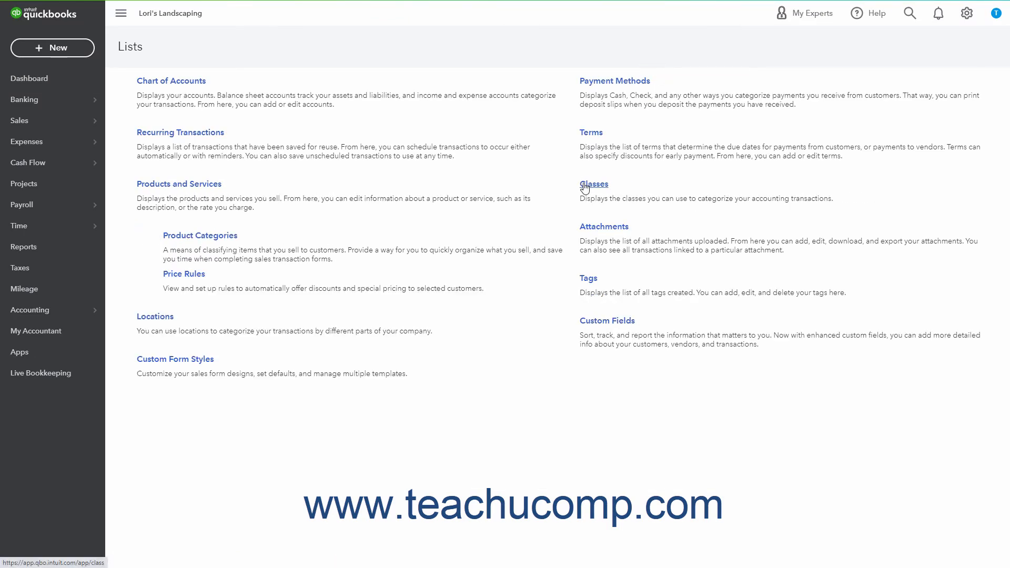
click(592, 184)
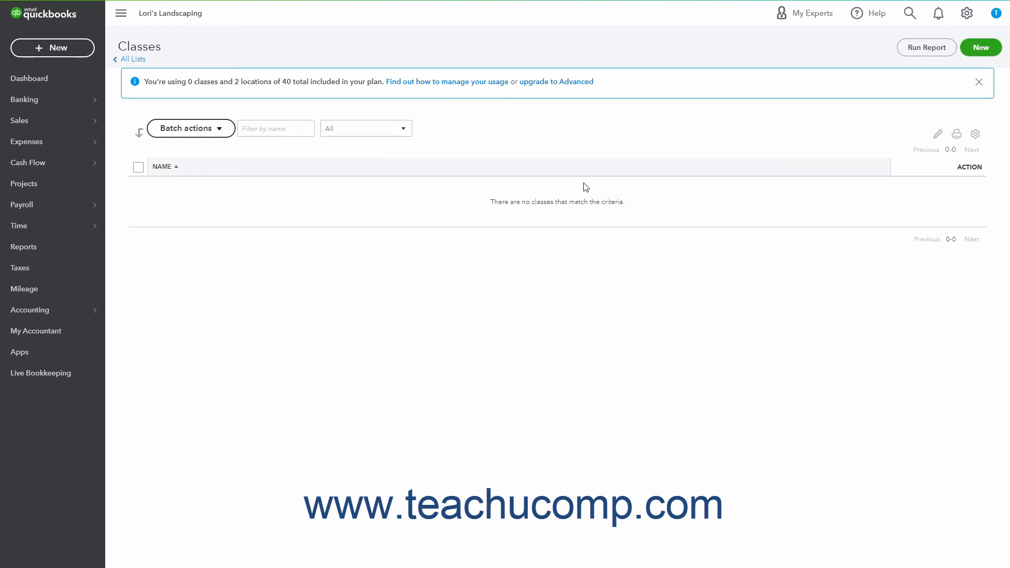
mouse_move(961, 68)
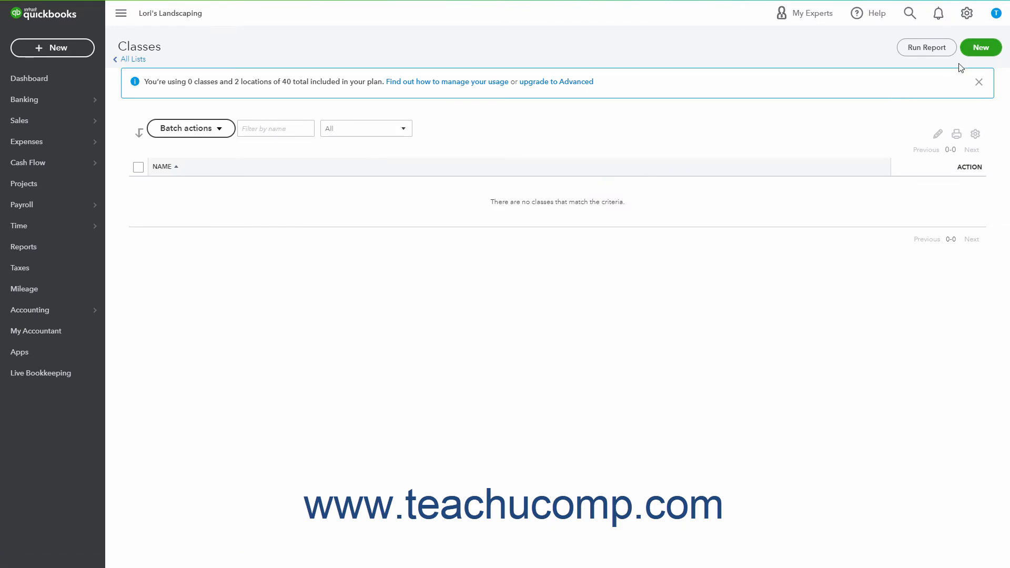
mouse_move(980, 47)
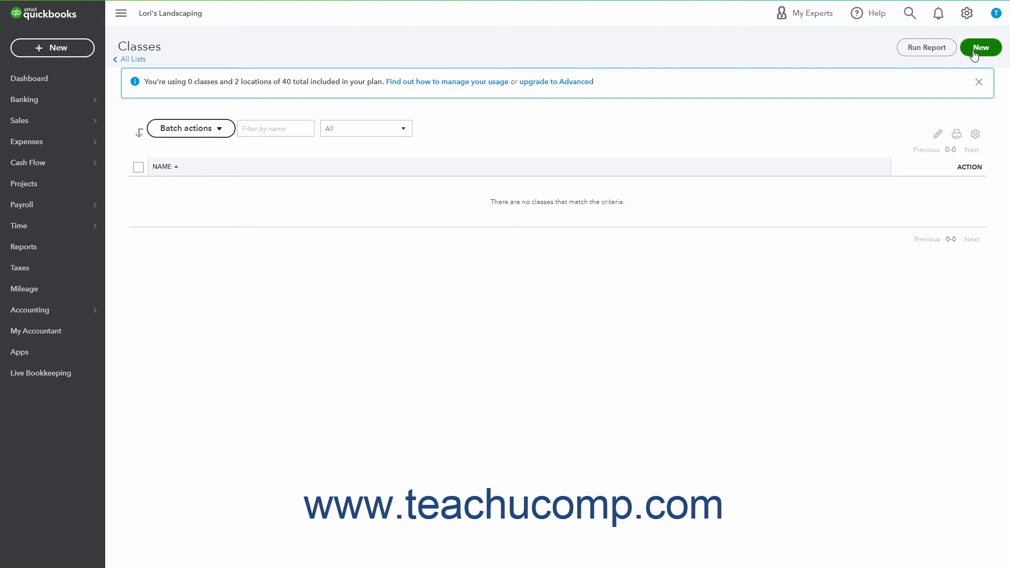
- Create a class named Class #1, kept top-level after toggling Is sub-class, and save it
click(979, 48)
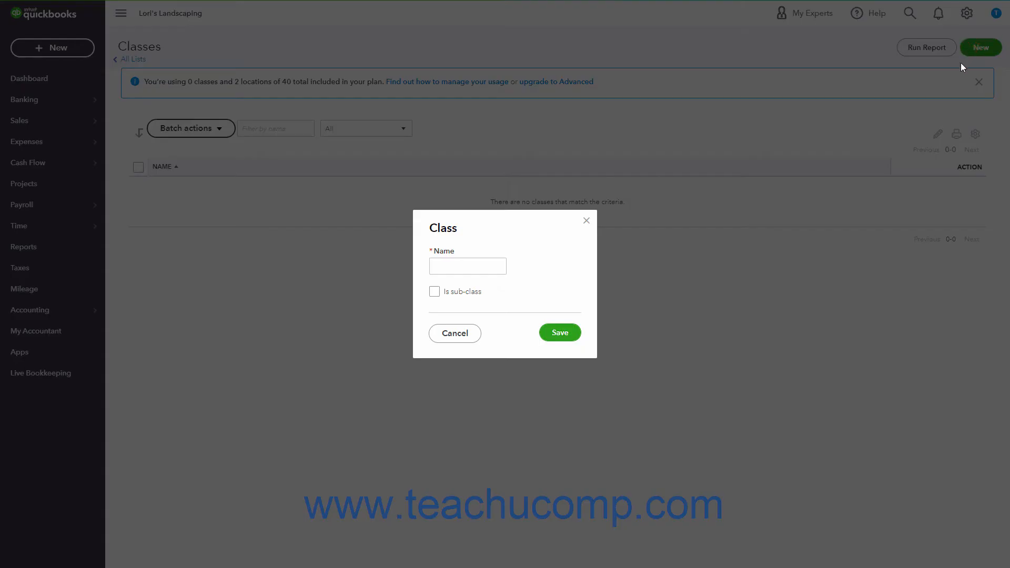
mouse_move(858, 128)
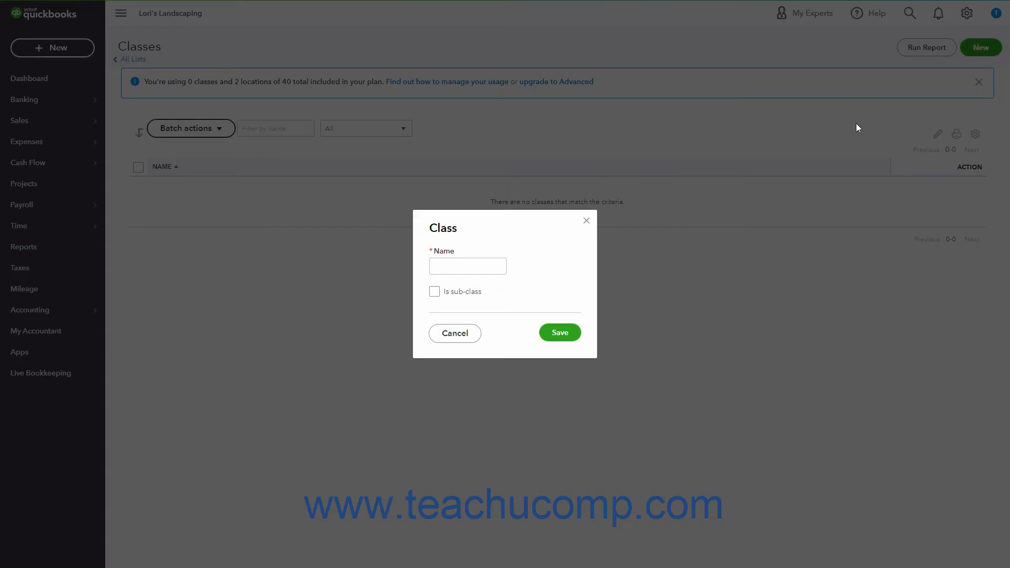
click(467, 266)
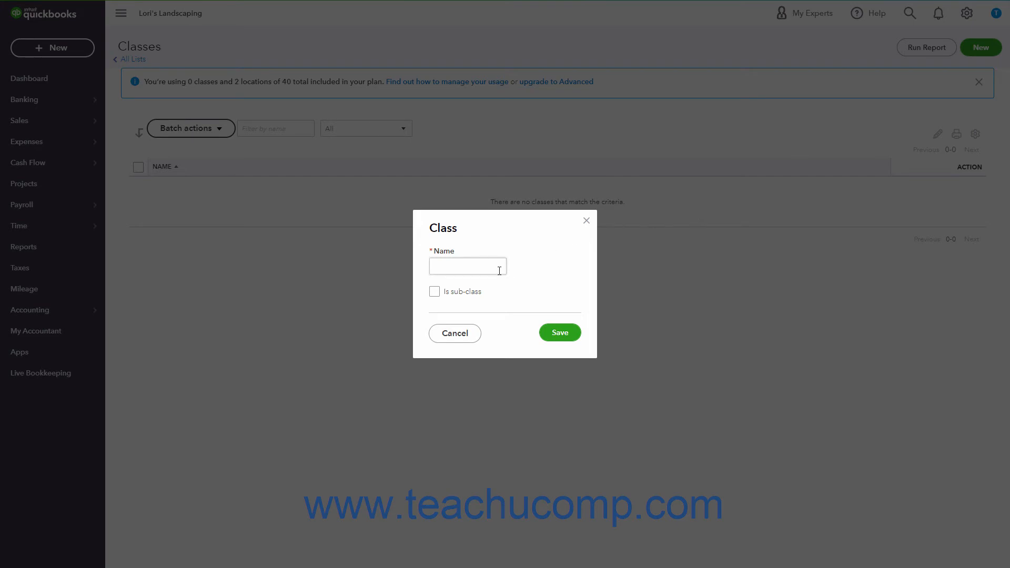
text(Class #1)
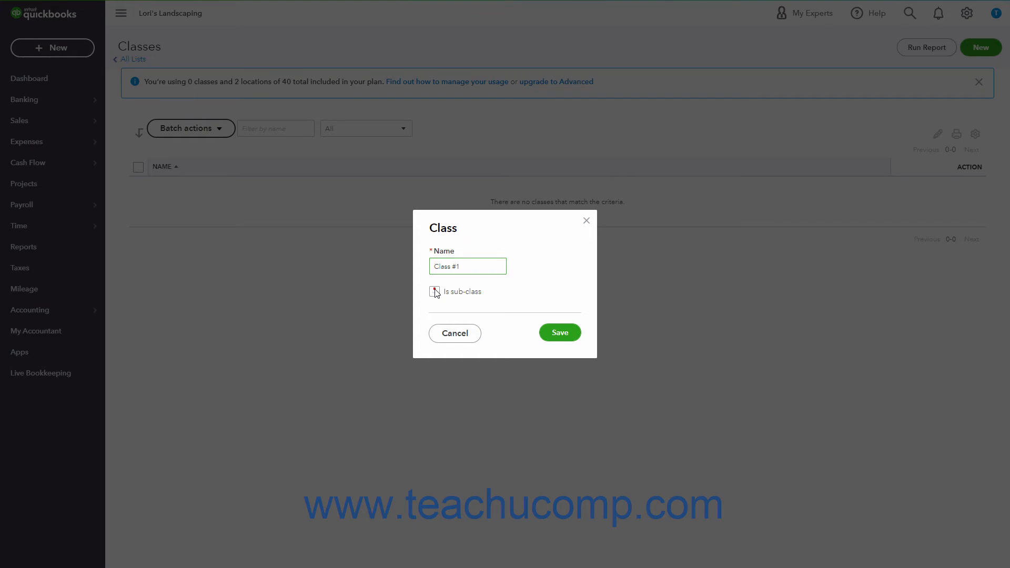
click(434, 291)
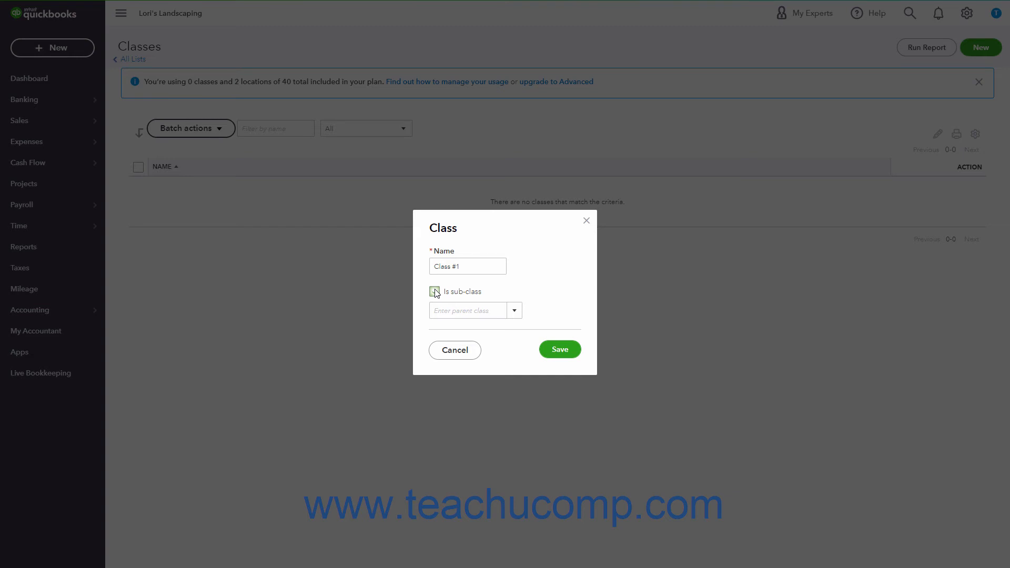
click(434, 291)
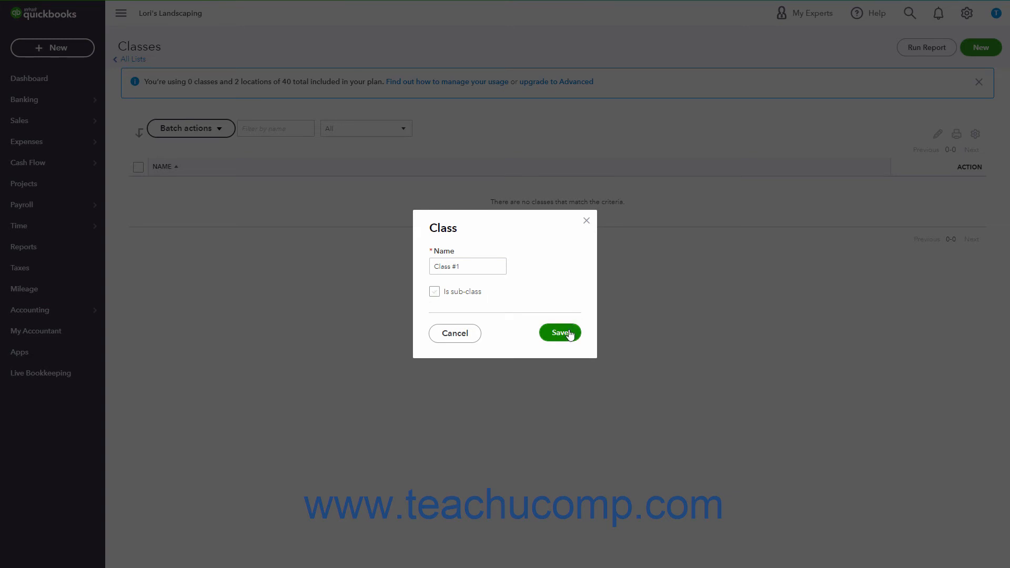
click(558, 332)
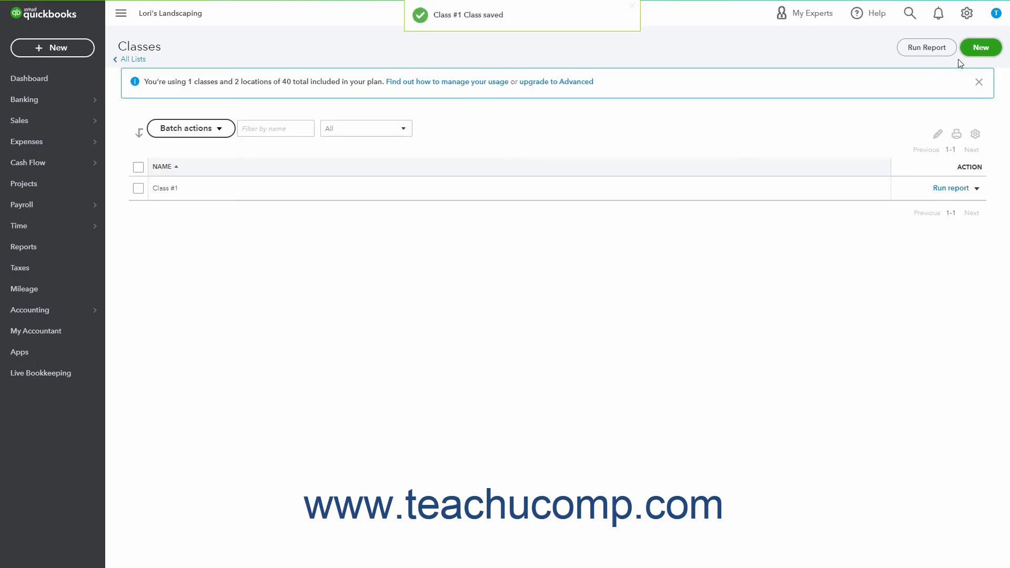
- Create a second top-level class named Class #2 and save it
click(979, 48)
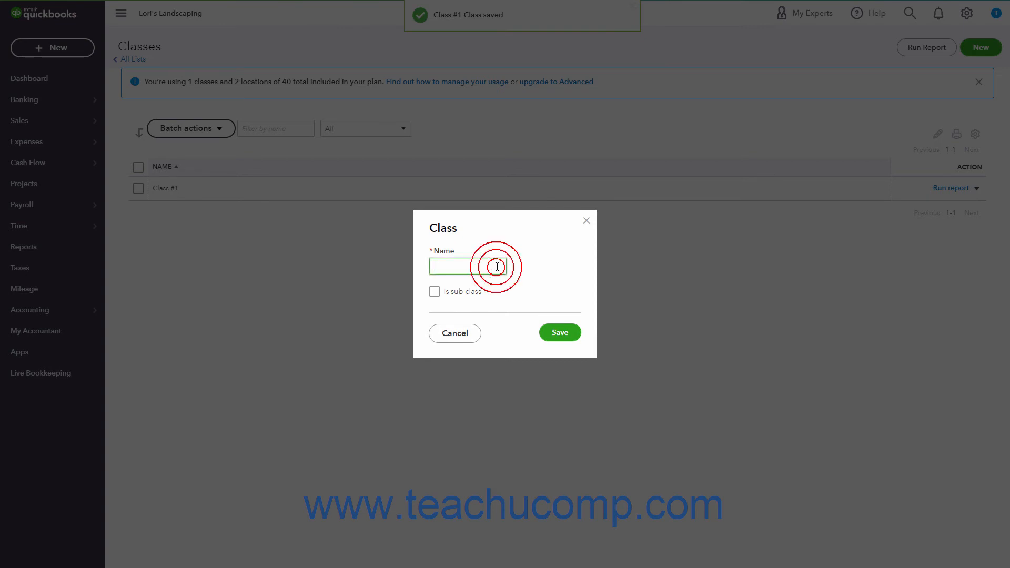
text(Class #2)
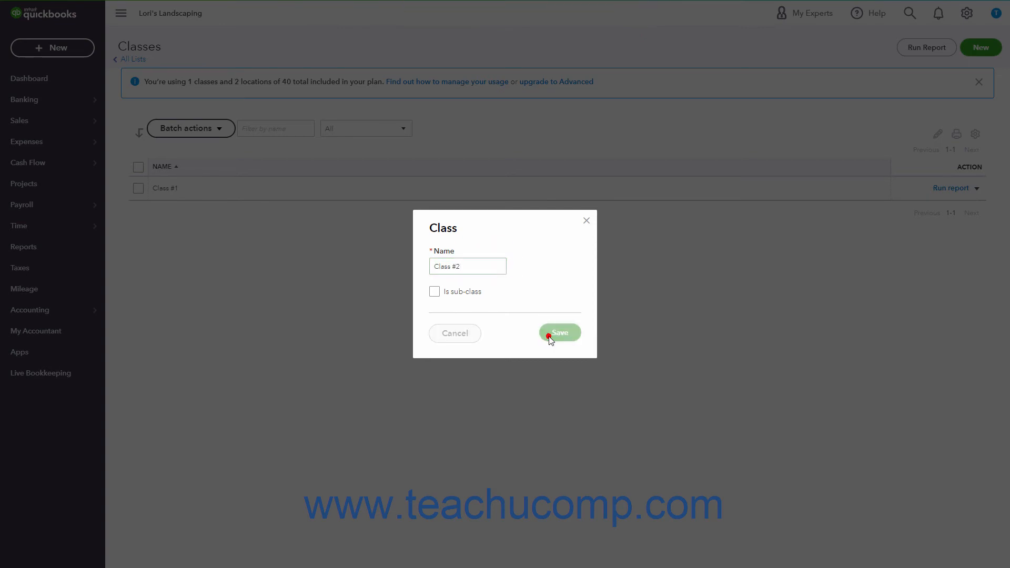
click(558, 332)
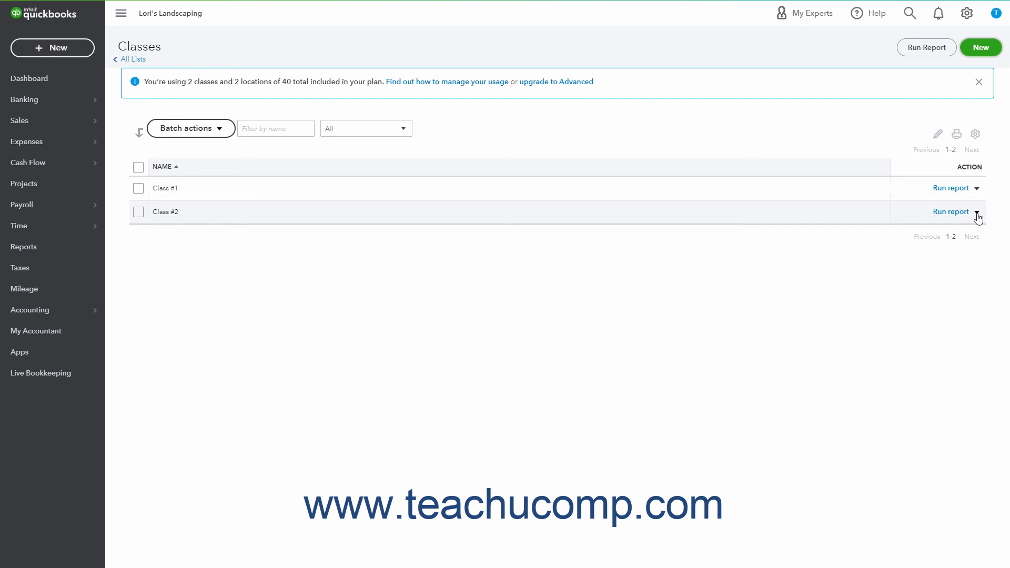
click(976, 212)
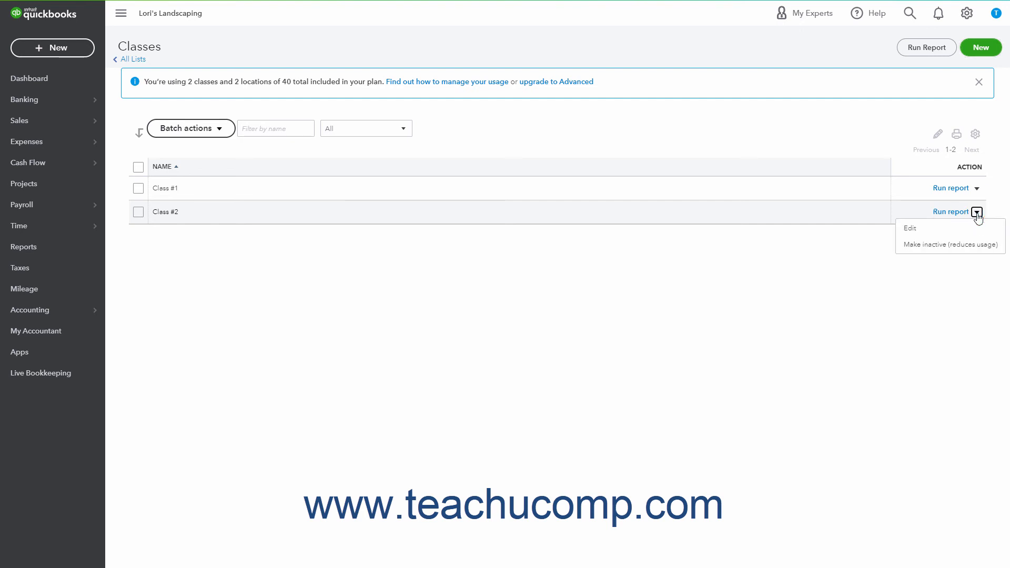
click(909, 228)
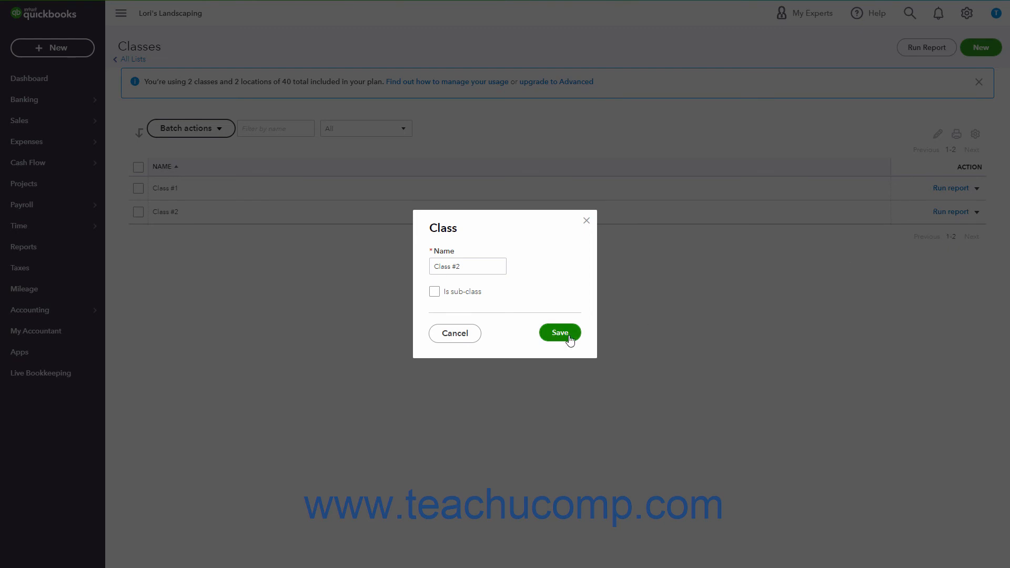
click(558, 333)
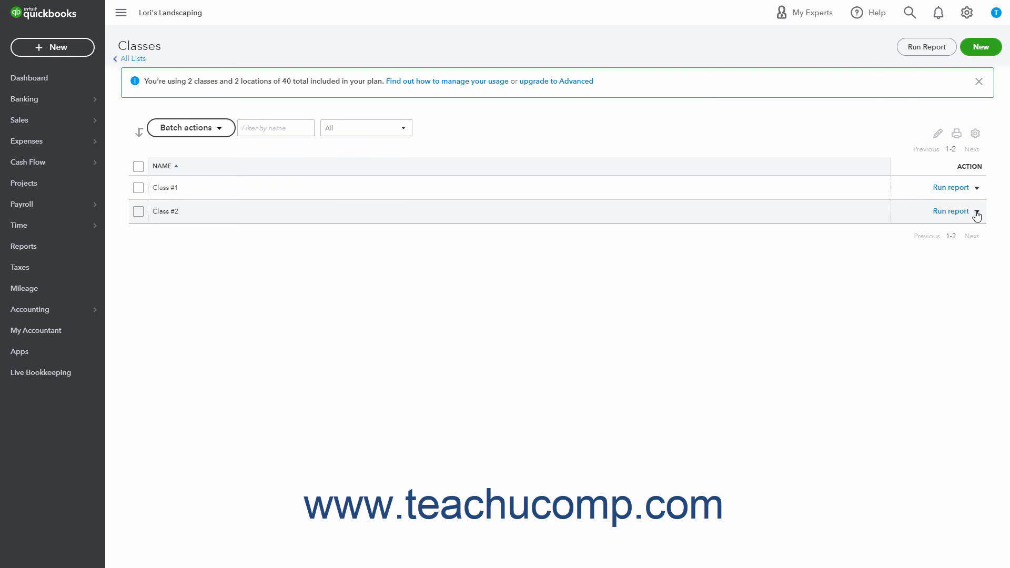
- Make Class #2 inactive from its Action menu and confirm with Yes
click(976, 211)
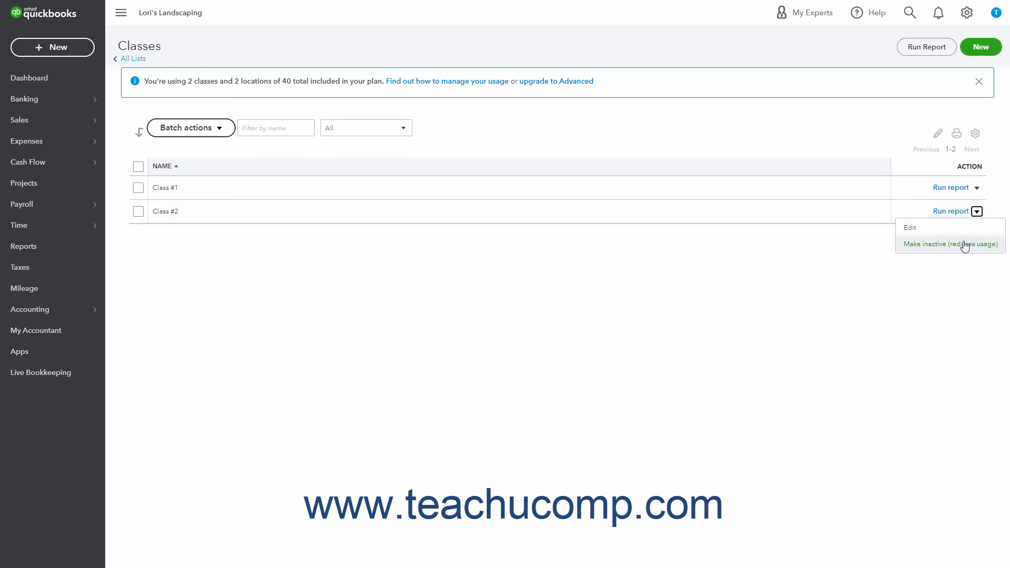
click(948, 243)
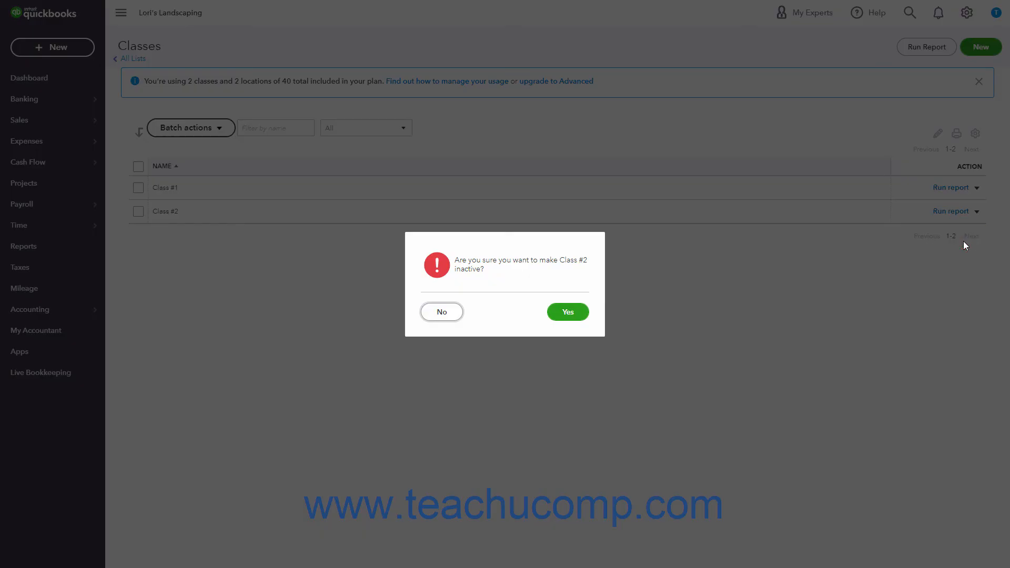
click(566, 311)
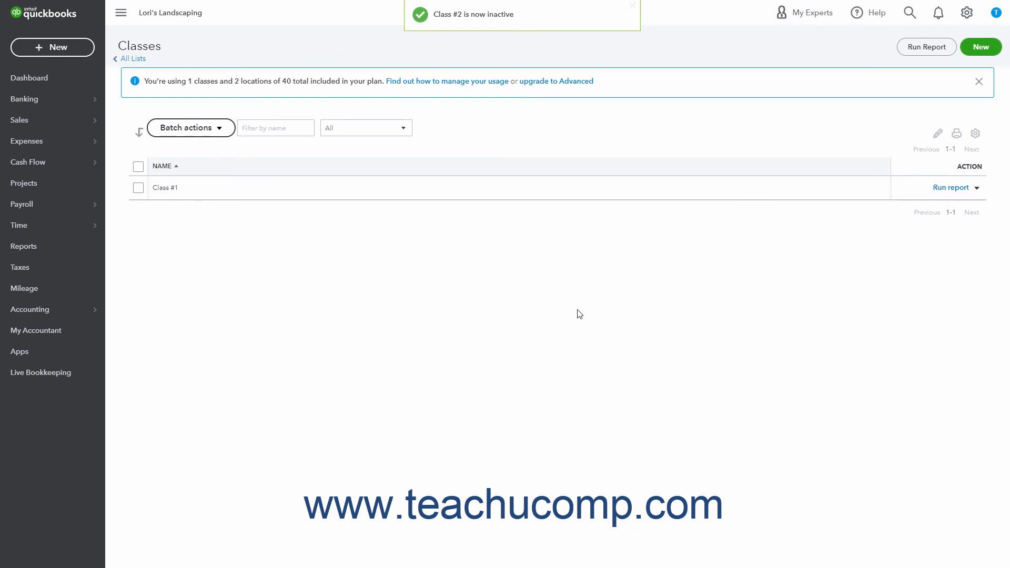
mouse_move(848, 237)
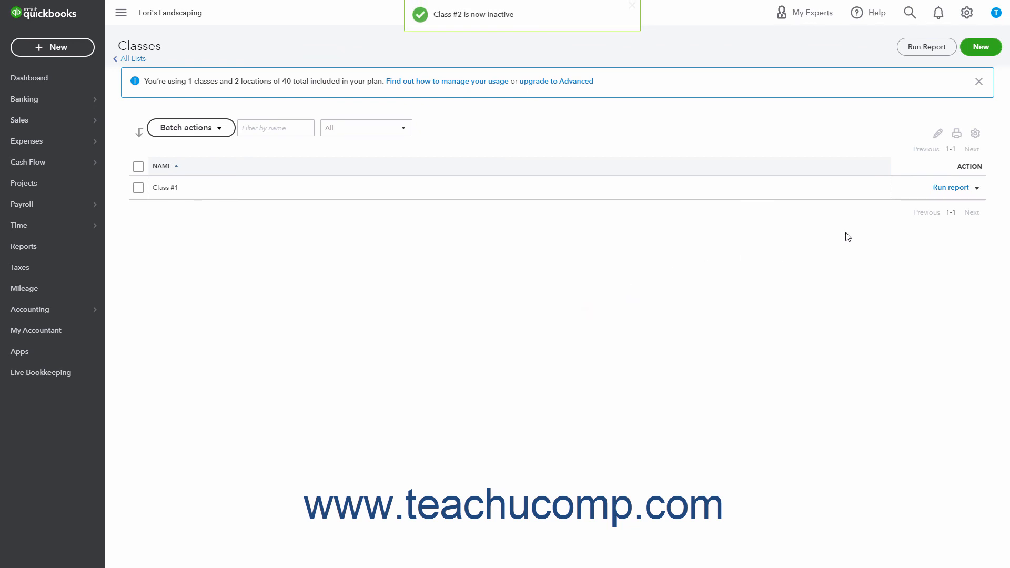
mouse_move(974, 133)
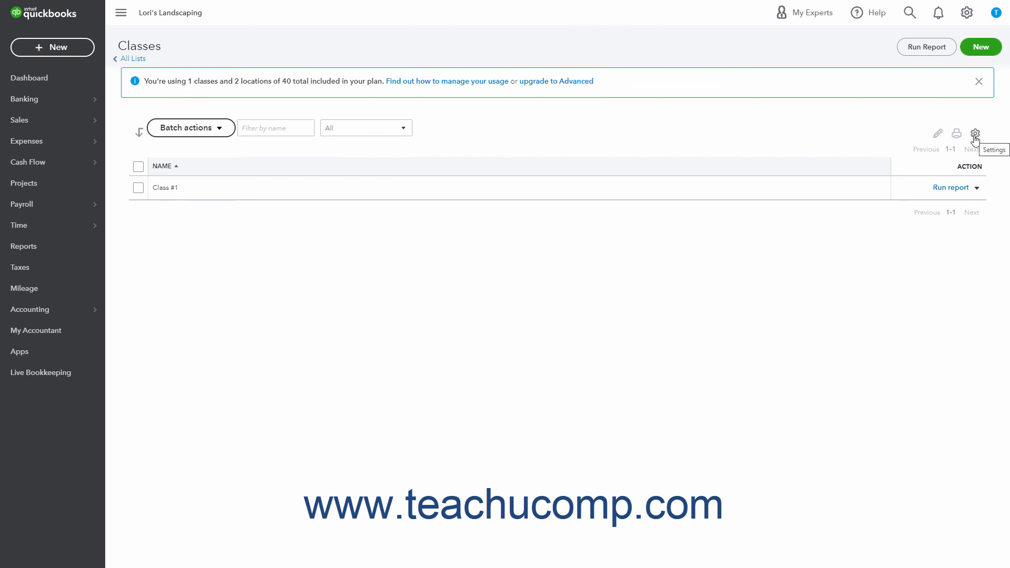
- Show inactive classes in the list and make Class #2 active again
click(975, 133)
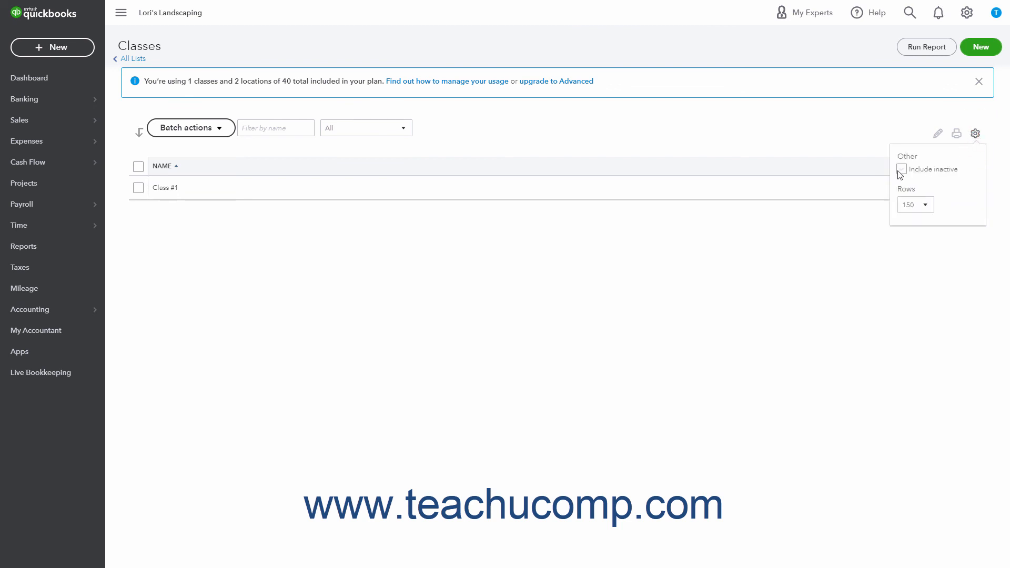
click(901, 168)
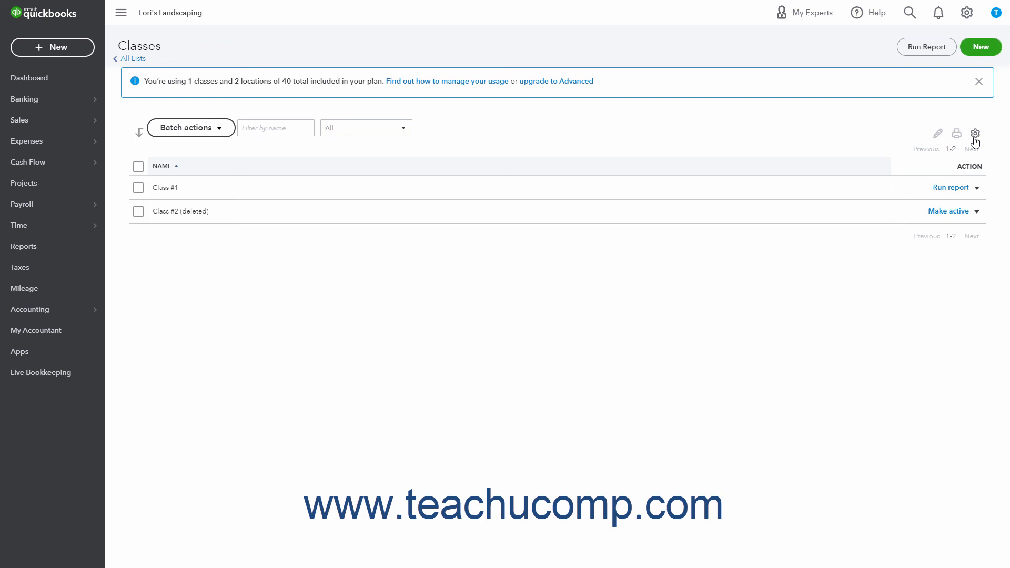
mouse_move(971, 173)
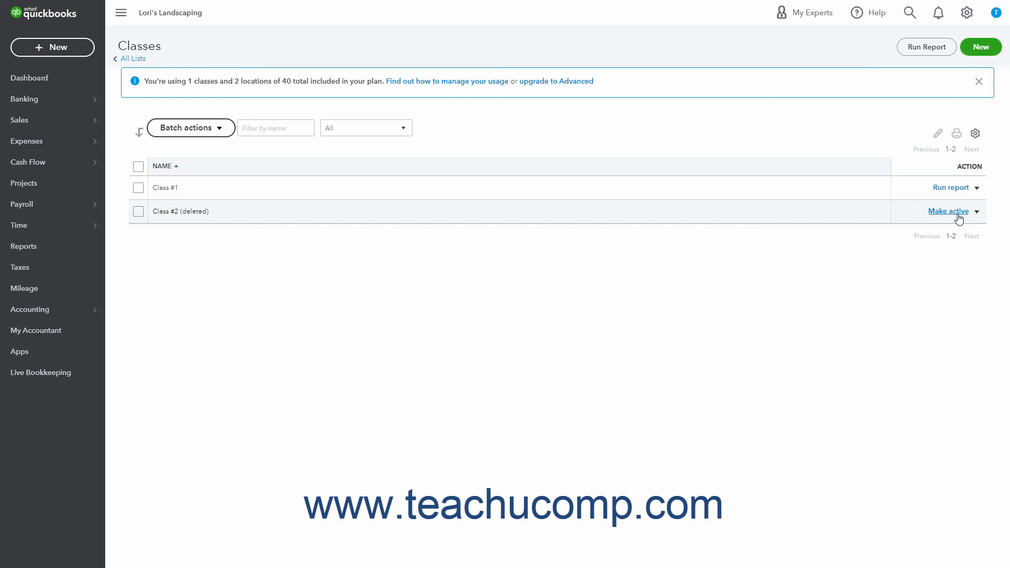
click(948, 210)
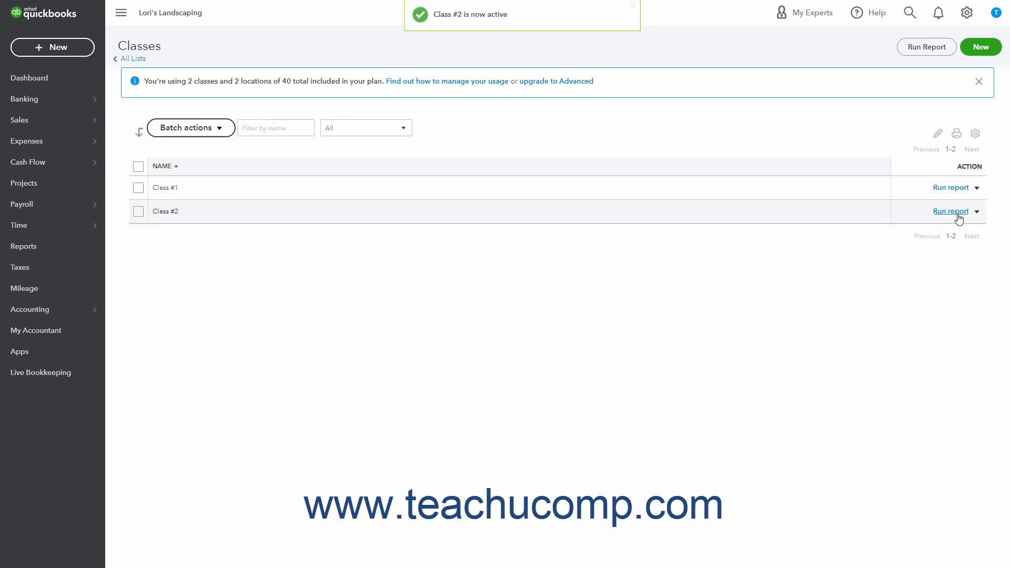